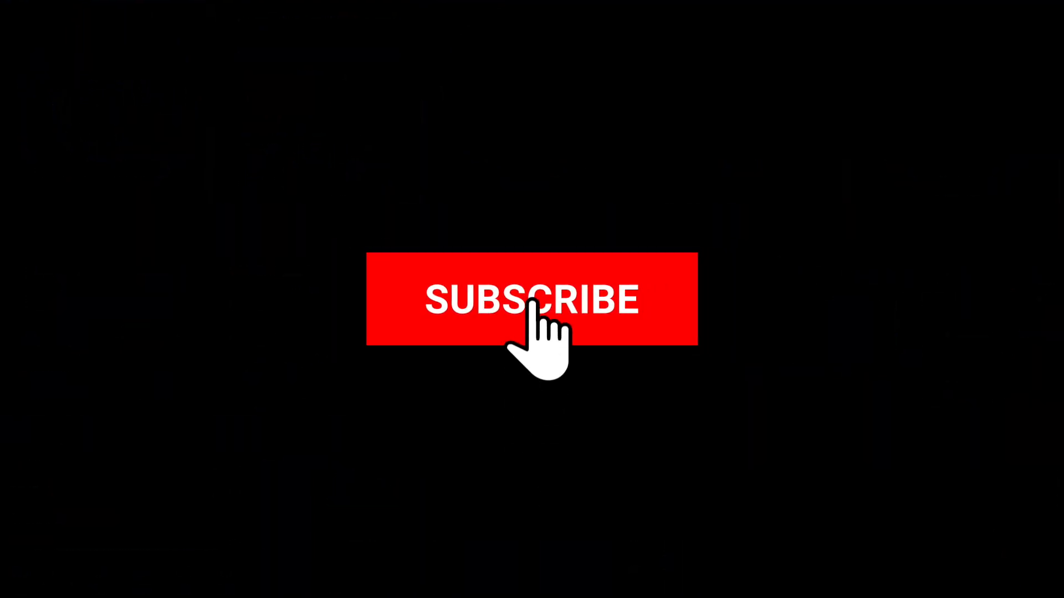
- Click the red SUBSCRIBE button to turn it into the grey SUBSCRIBED button with thumbs-up
left_click(532, 300)
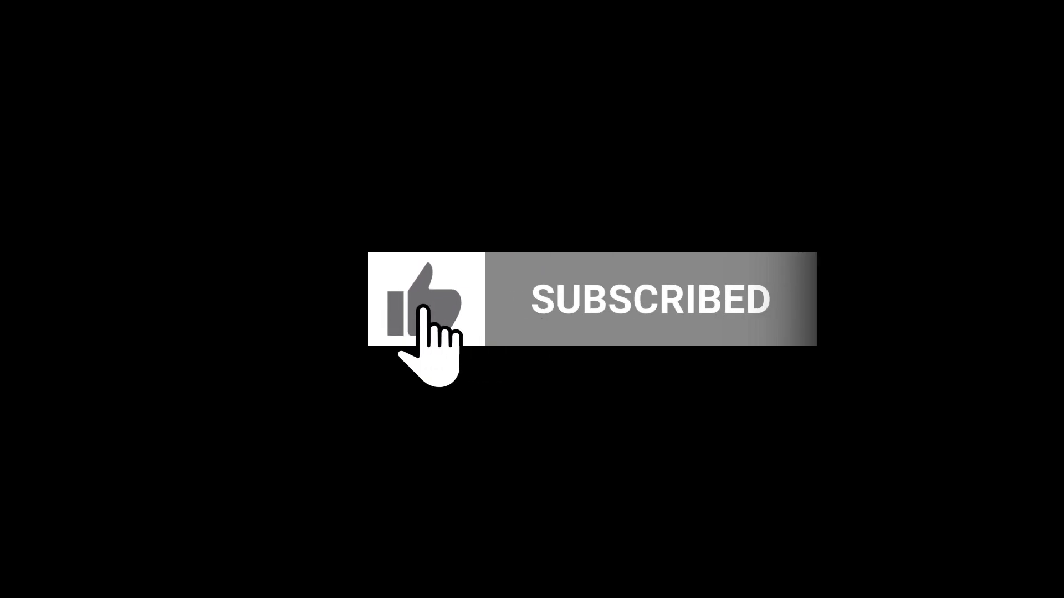